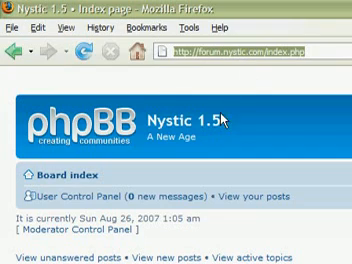
Step: Scroll to the General section and open Blender 3D to list topics like Little 3D Challenge
scroll(down, 3)
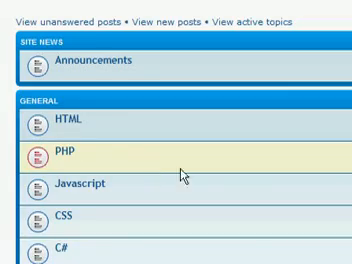
scroll(down, 3)
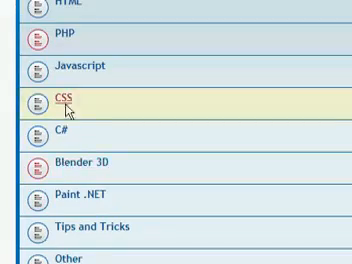
scroll(down, 3)
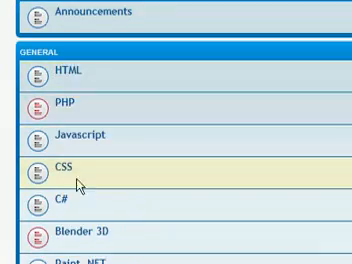
scroll(down, 3)
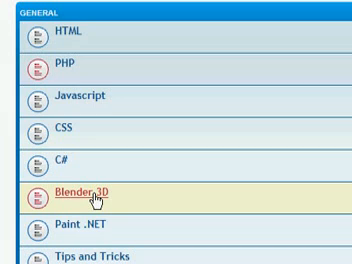
click(74, 190)
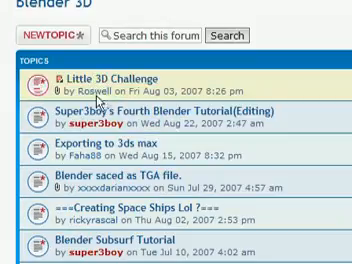
scroll(down, 3)
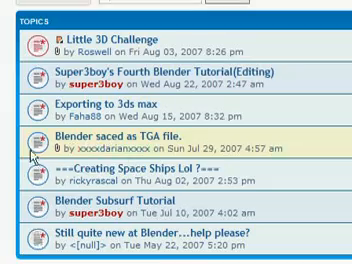
mouse_move(18, 150)
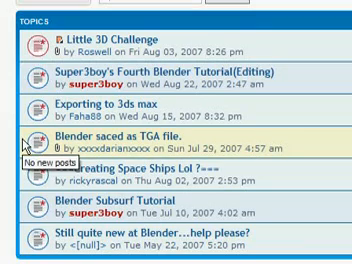